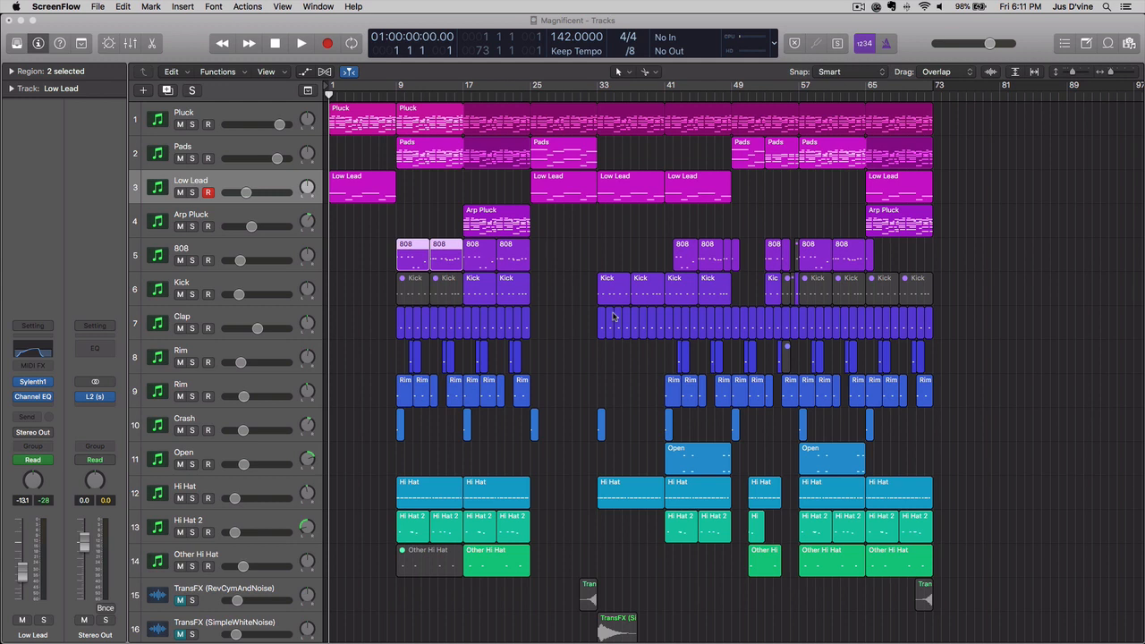
mouse_move(640, 350)
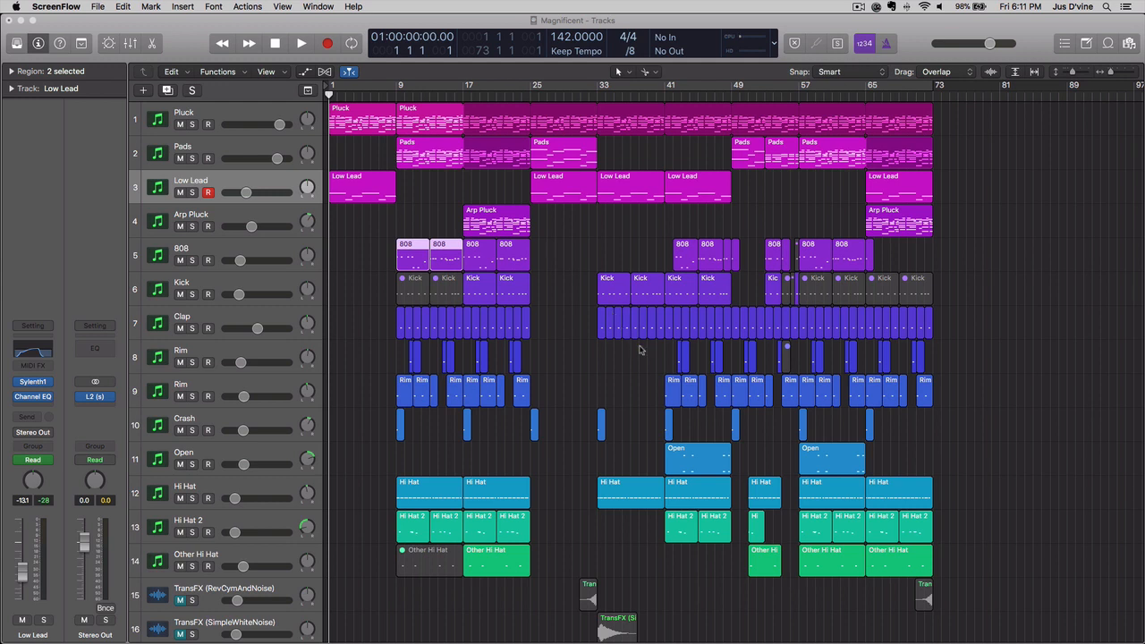
mouse_move(403, 356)
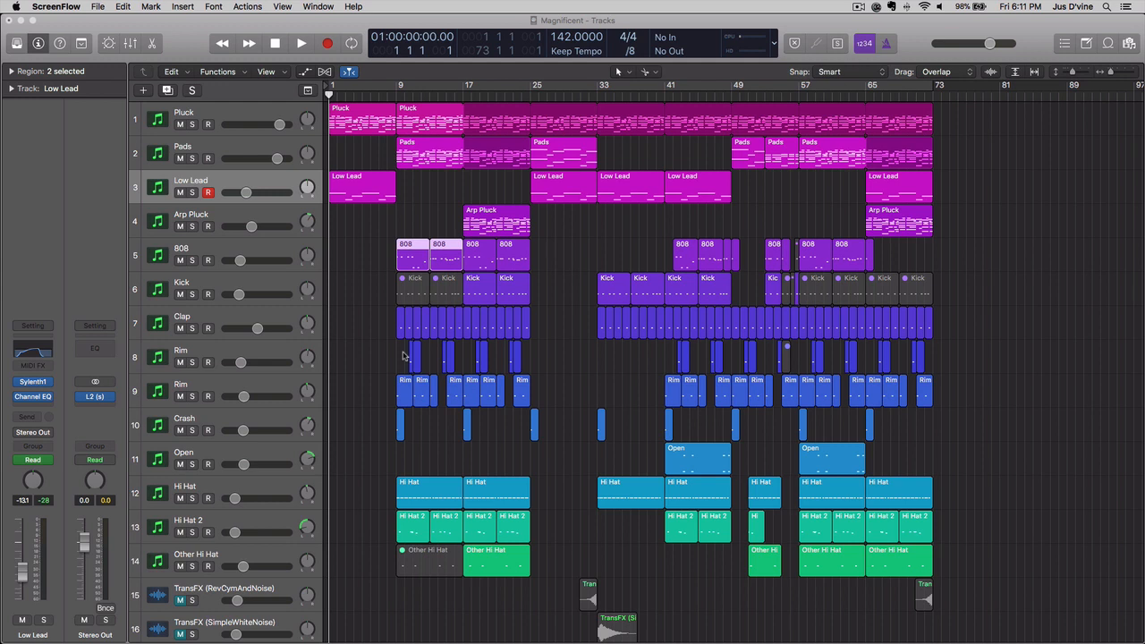
Step: Focus the Tracks area so bars 1–25 of 'Magnificent' can be zoomed into view
click(184, 116)
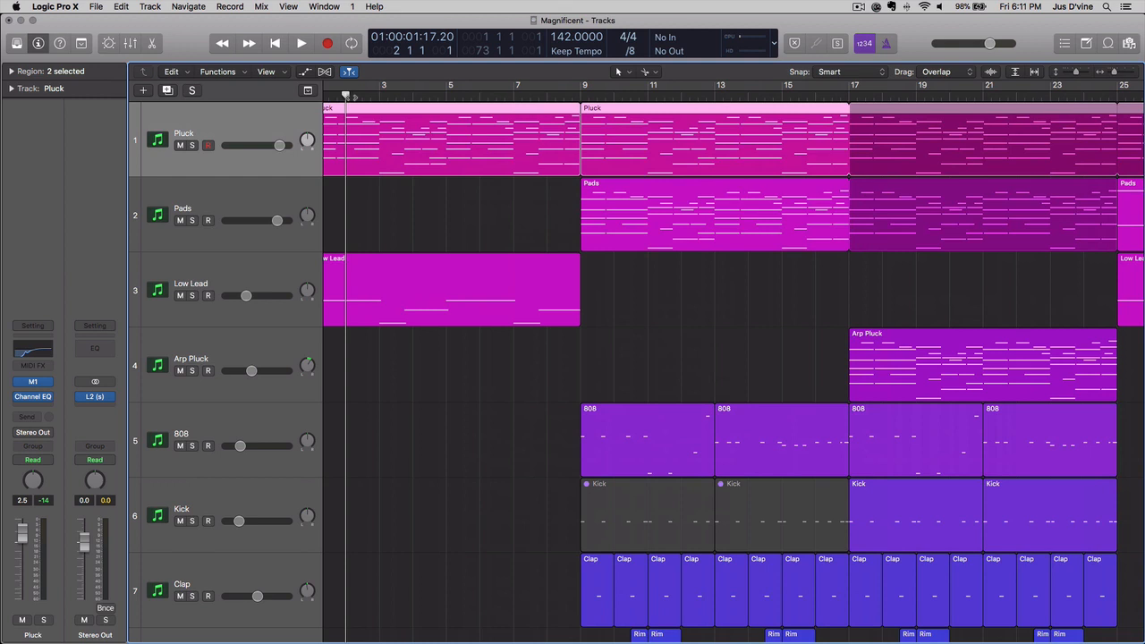
mouse_move(356, 195)
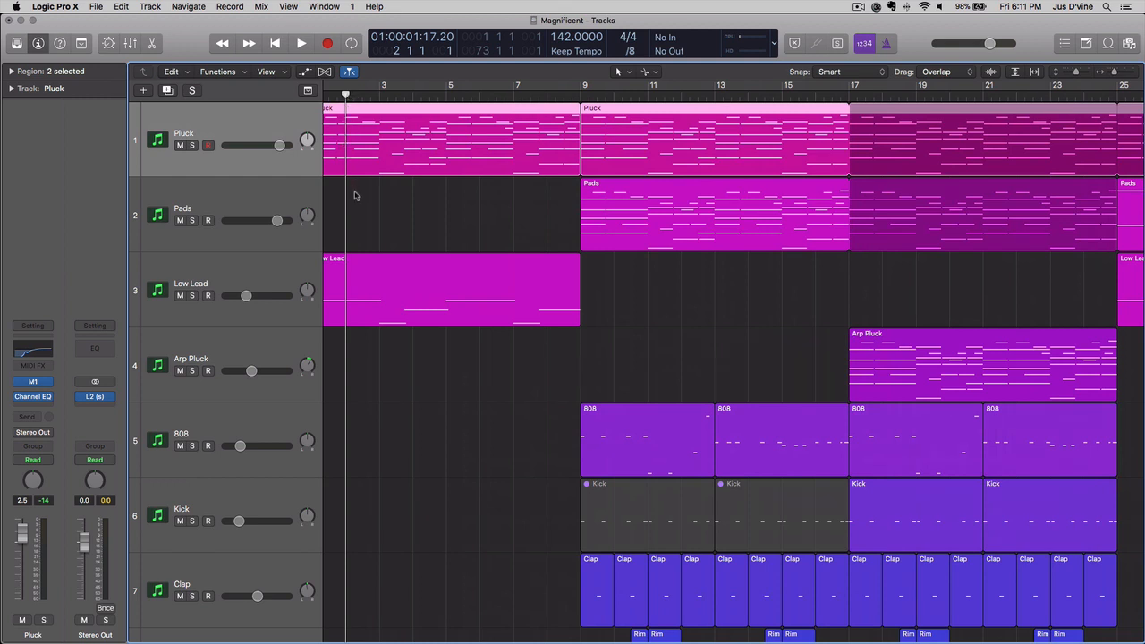
click(301, 42)
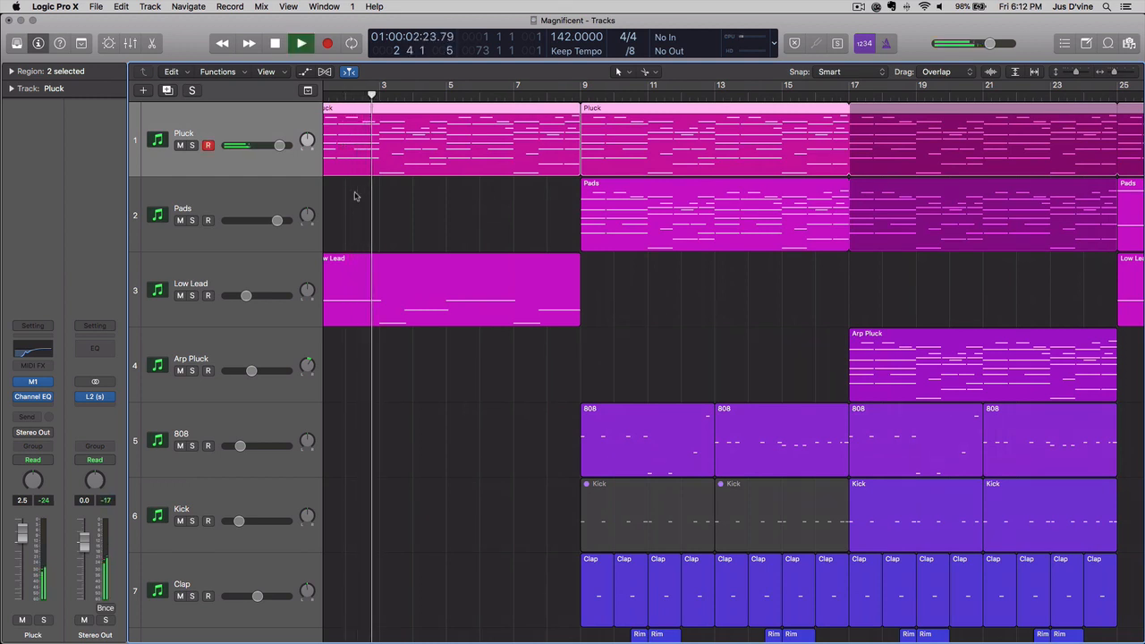
click(301, 43)
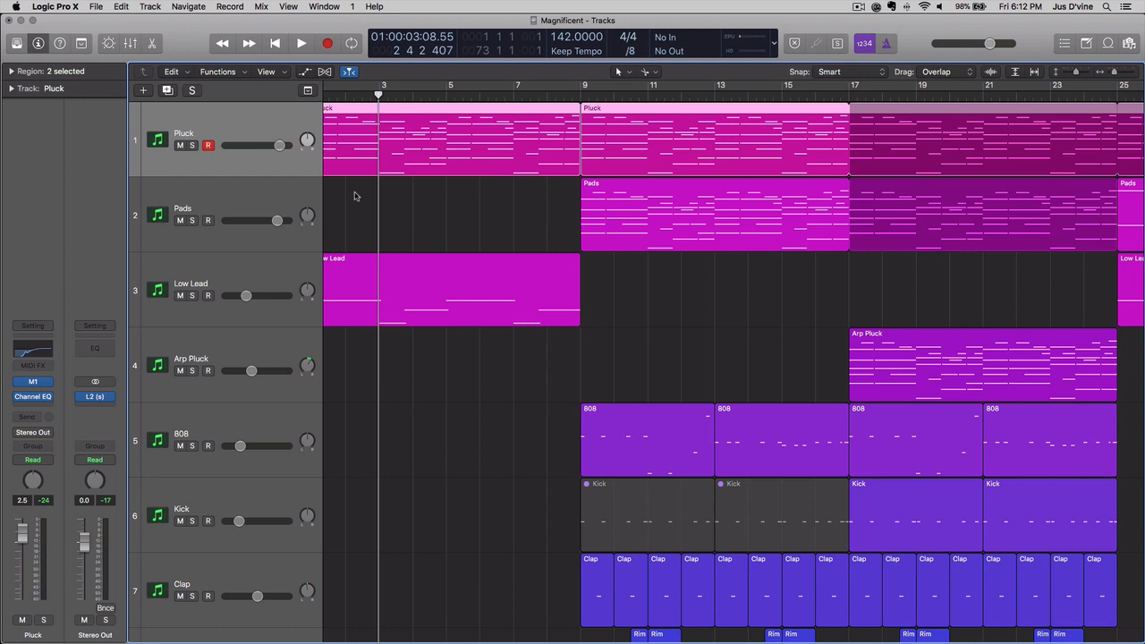
mouse_move(172, 100)
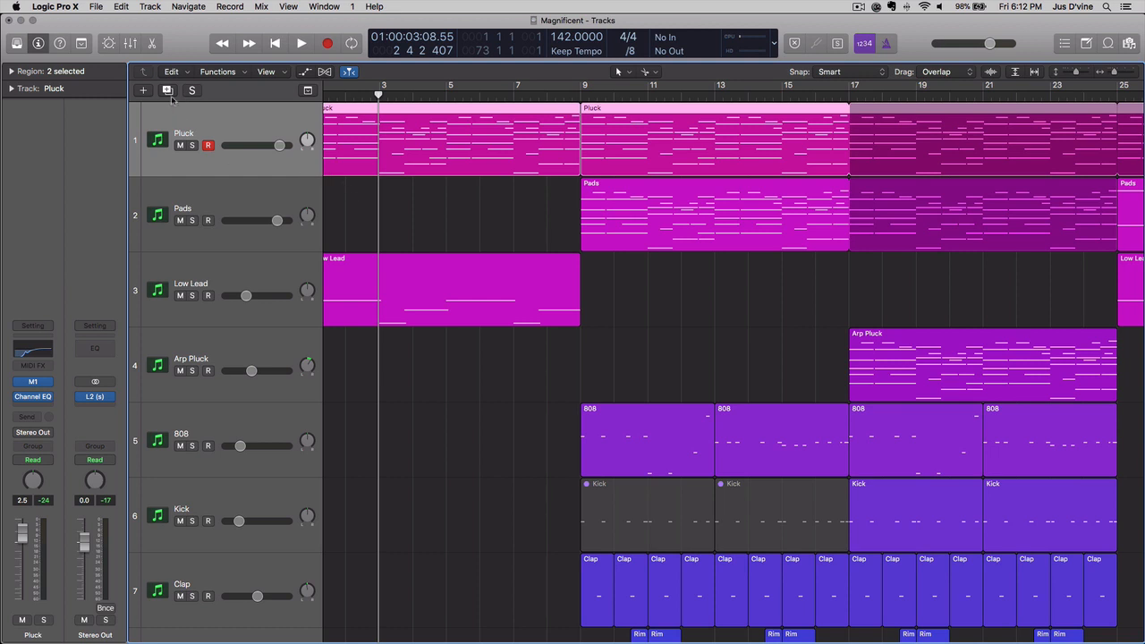
Step: Enable Notes under Chase in the project's MIDI settings, then dismiss the settings window
click(95, 6)
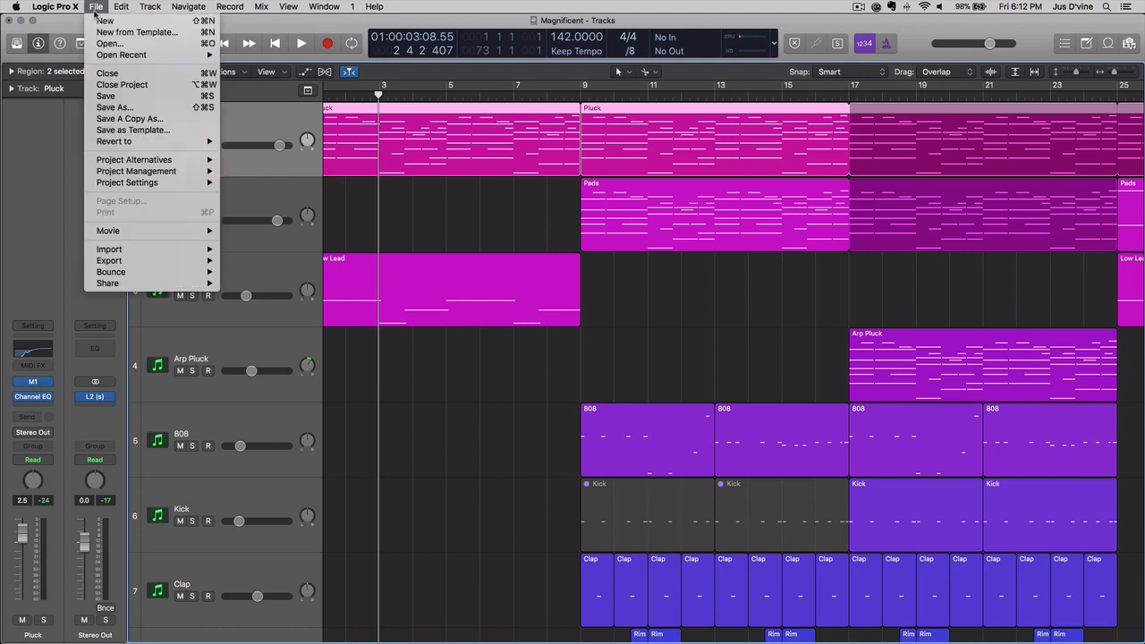
mouse_move(113, 107)
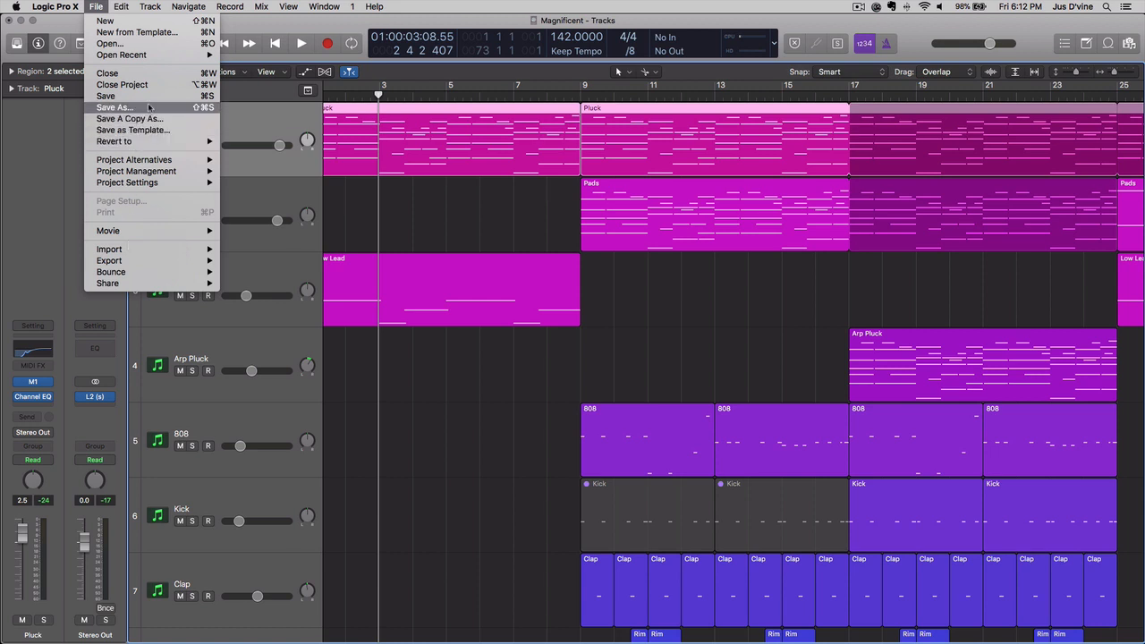
mouse_move(136, 171)
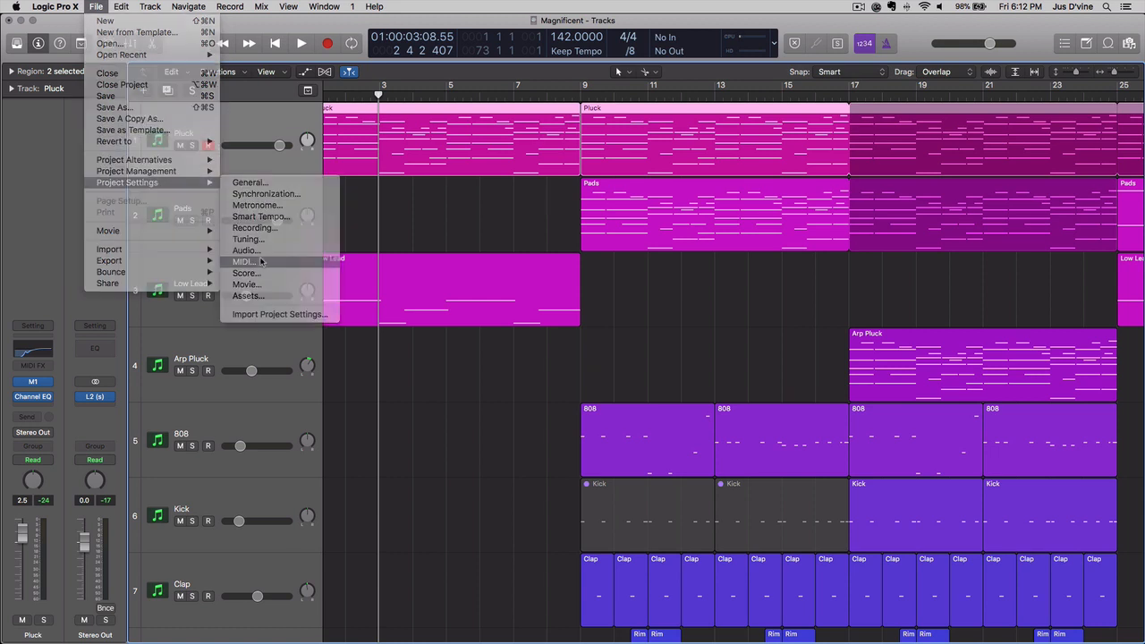
click(243, 261)
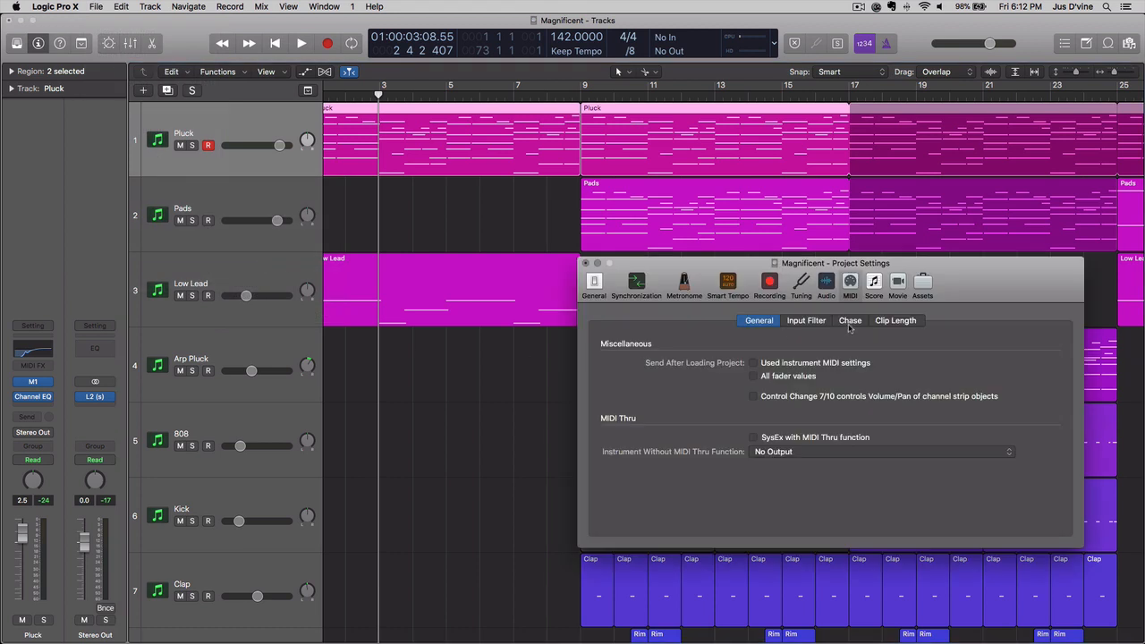
click(850, 320)
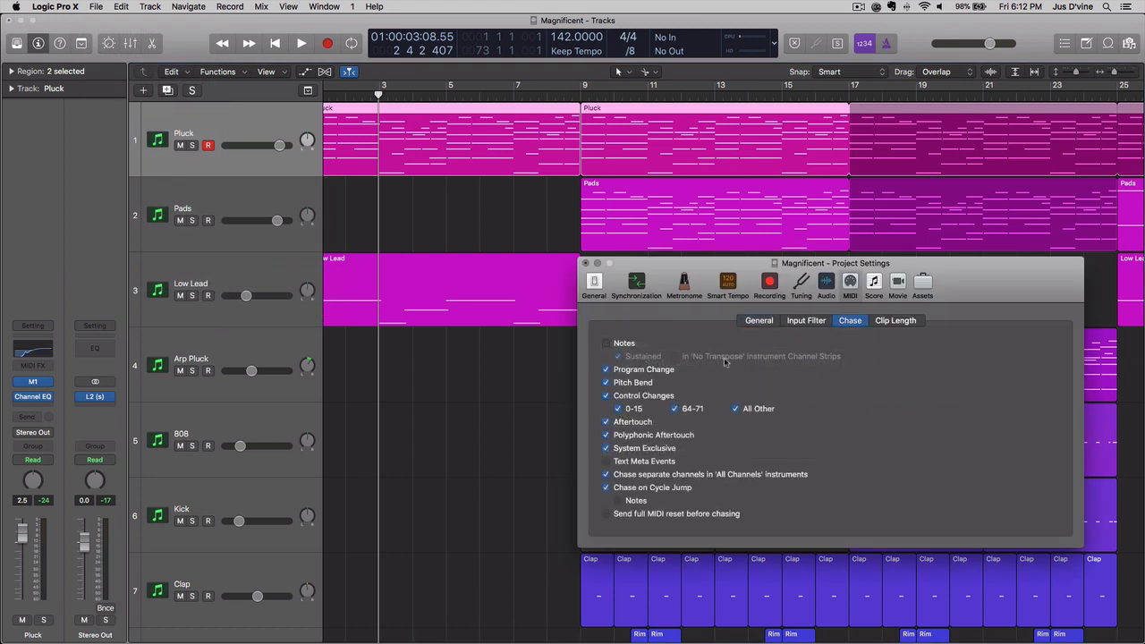
click(607, 342)
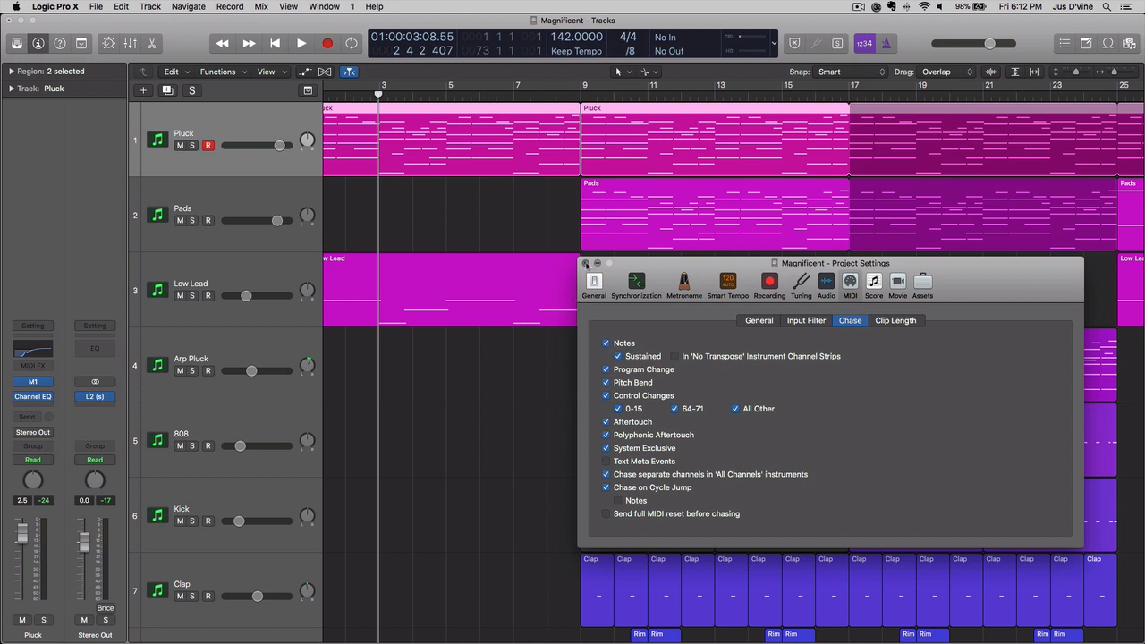
click(587, 263)
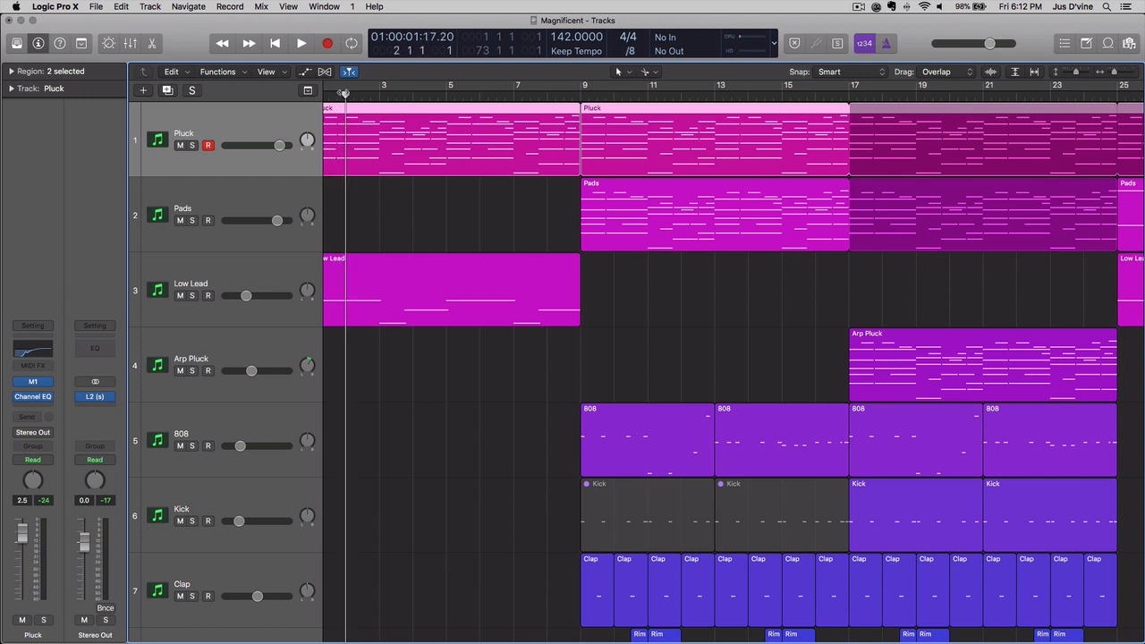
click(300, 43)
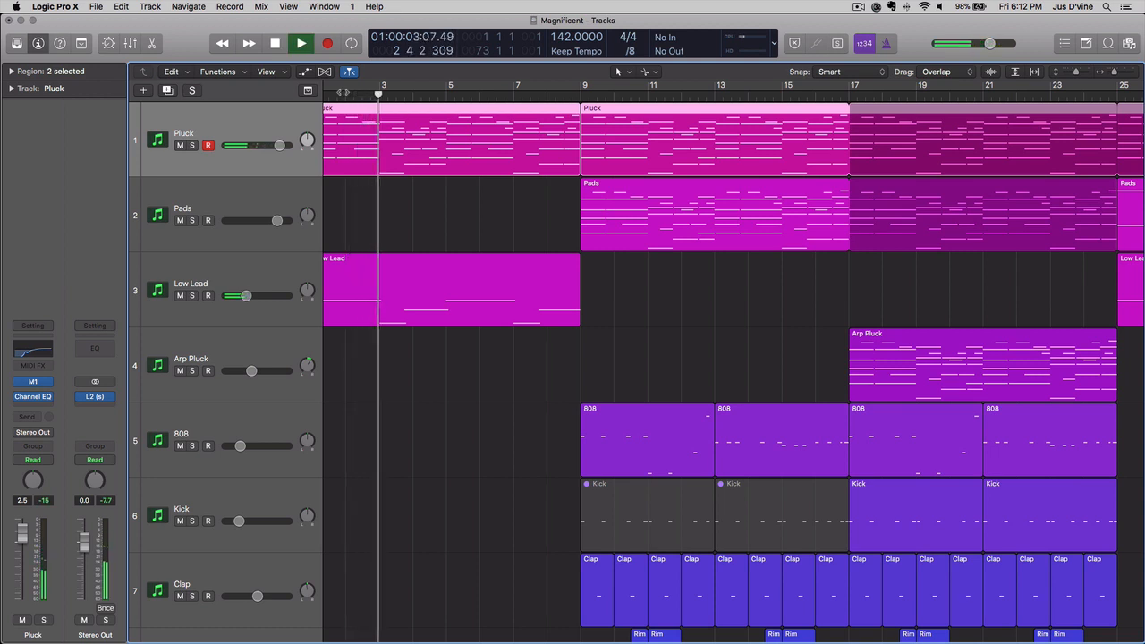
click(301, 43)
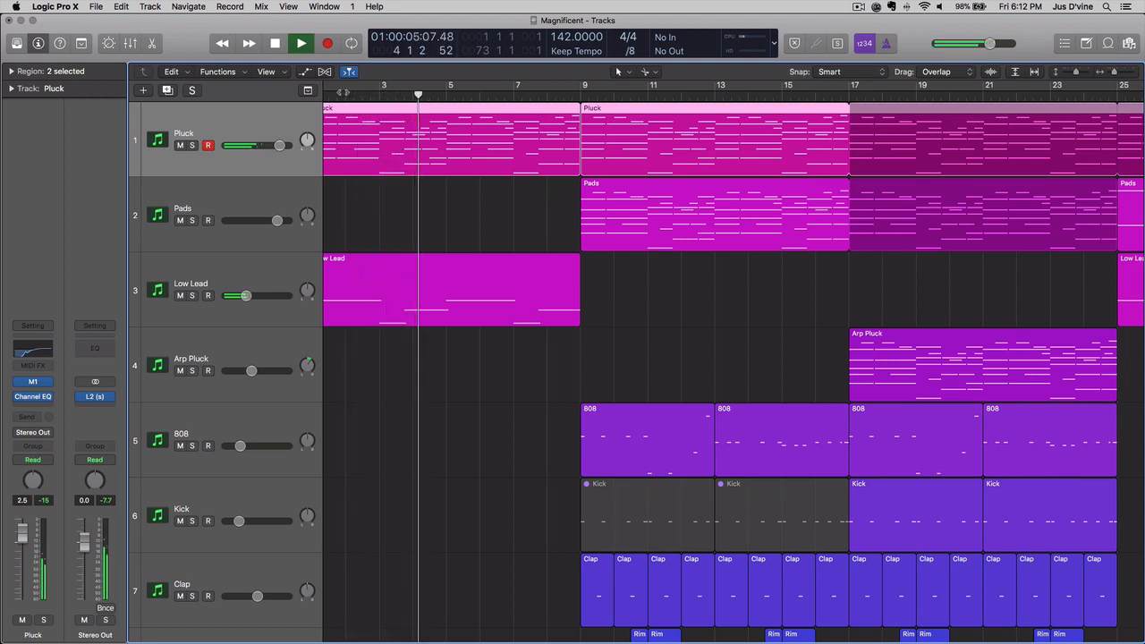
click(300, 43)
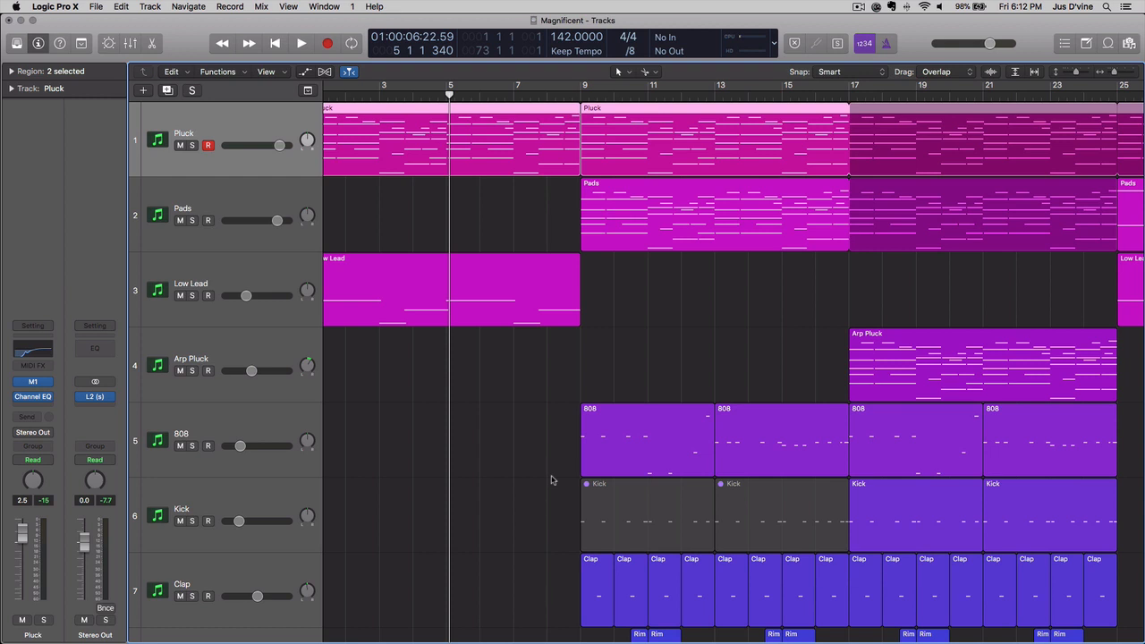
mouse_move(563, 514)
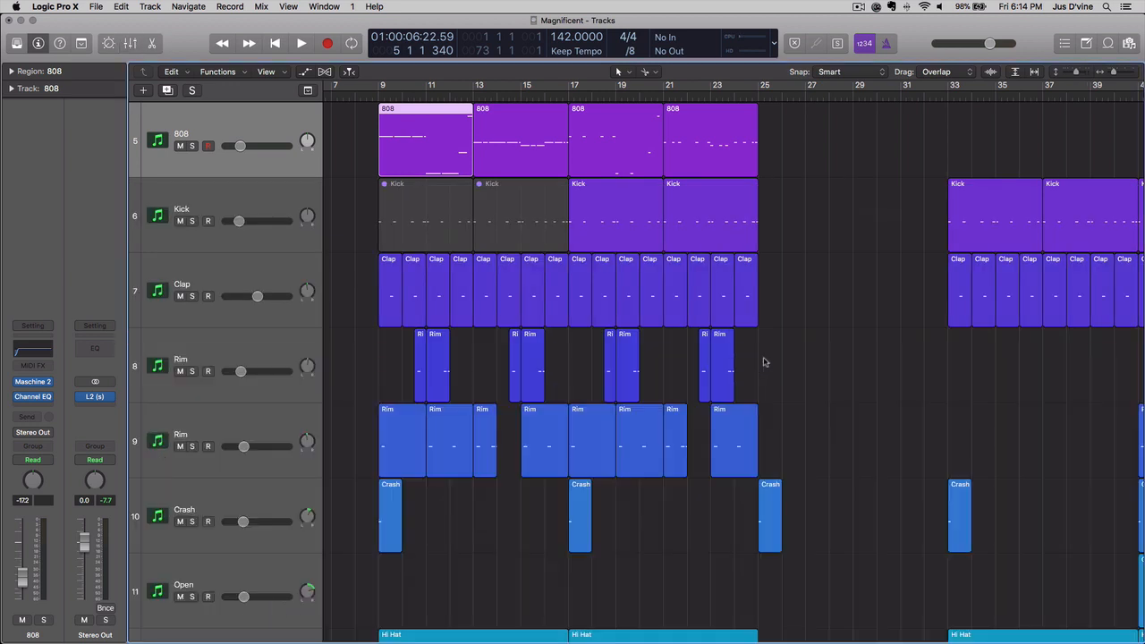
Step: Open the four selected 808 regions at bars 41–49 together in the Piano Roll
scroll(right, 3)
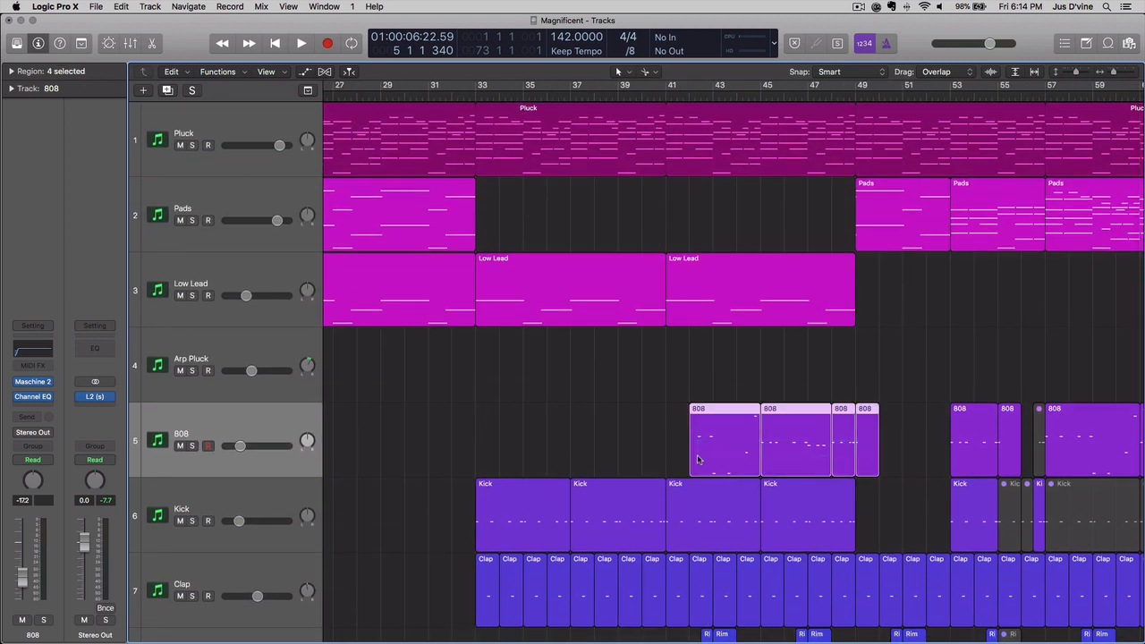
double_click(725, 438)
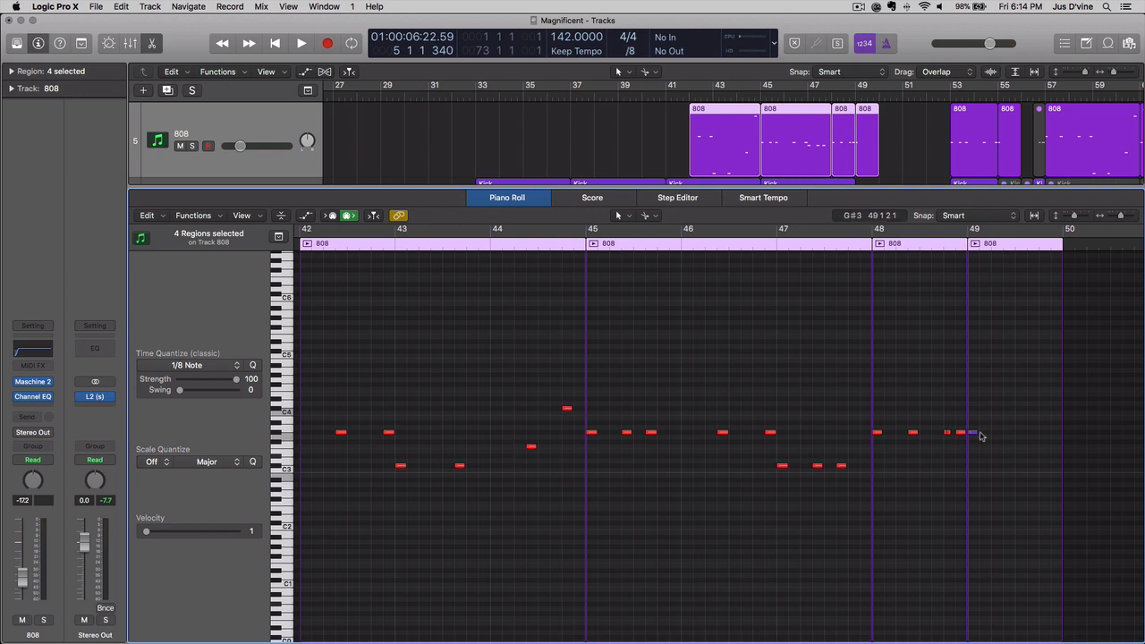
mouse_move(975, 429)
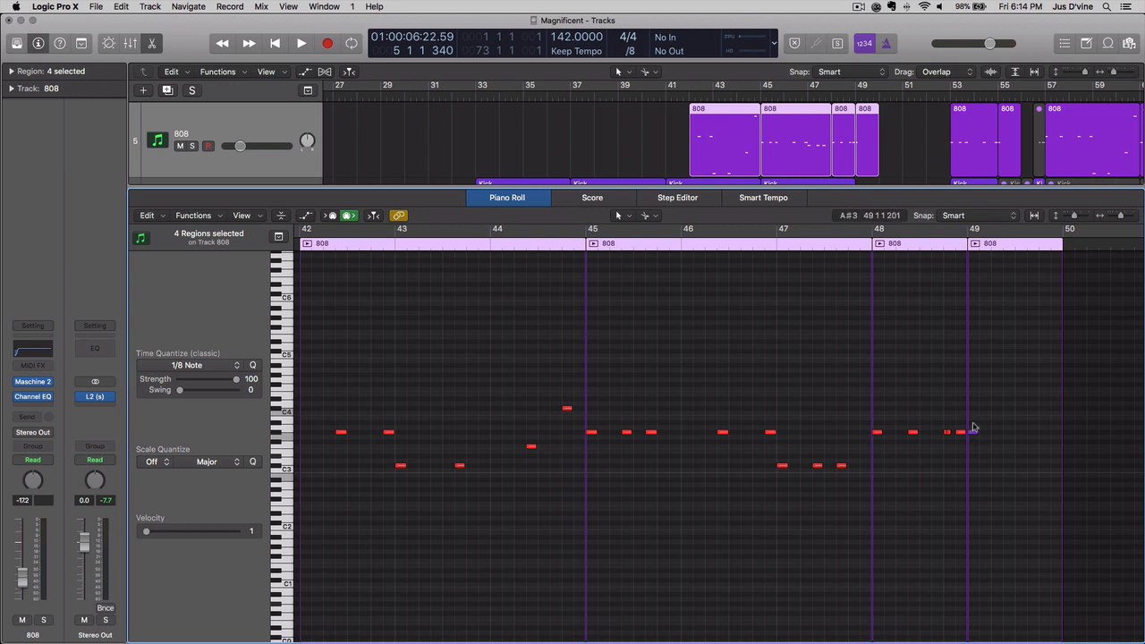
mouse_move(974, 435)
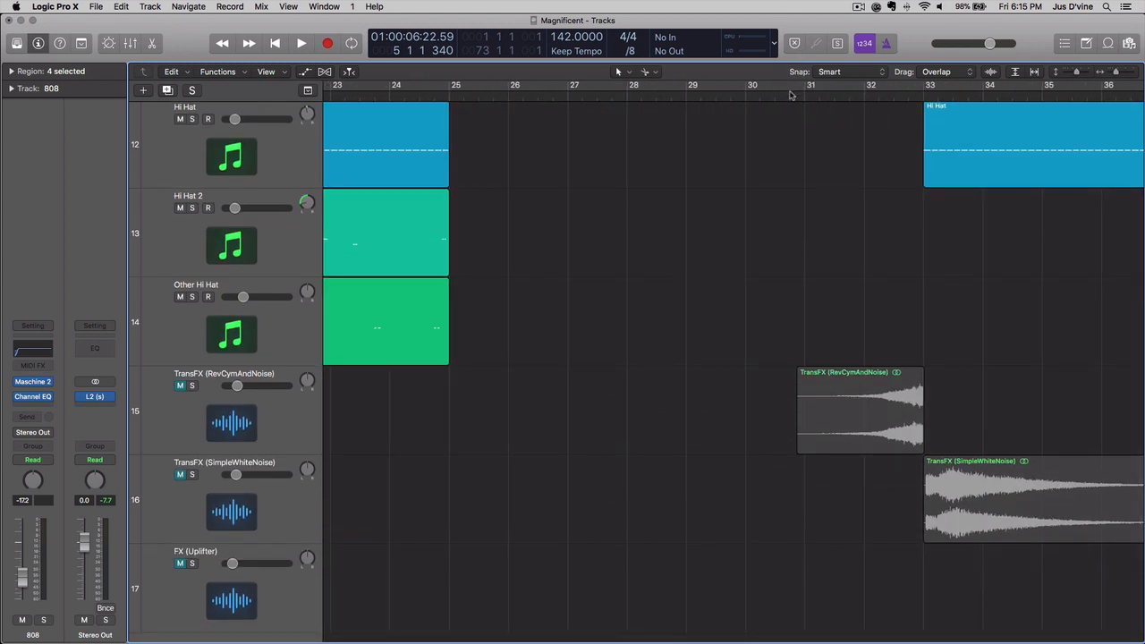
mouse_move(653, 230)
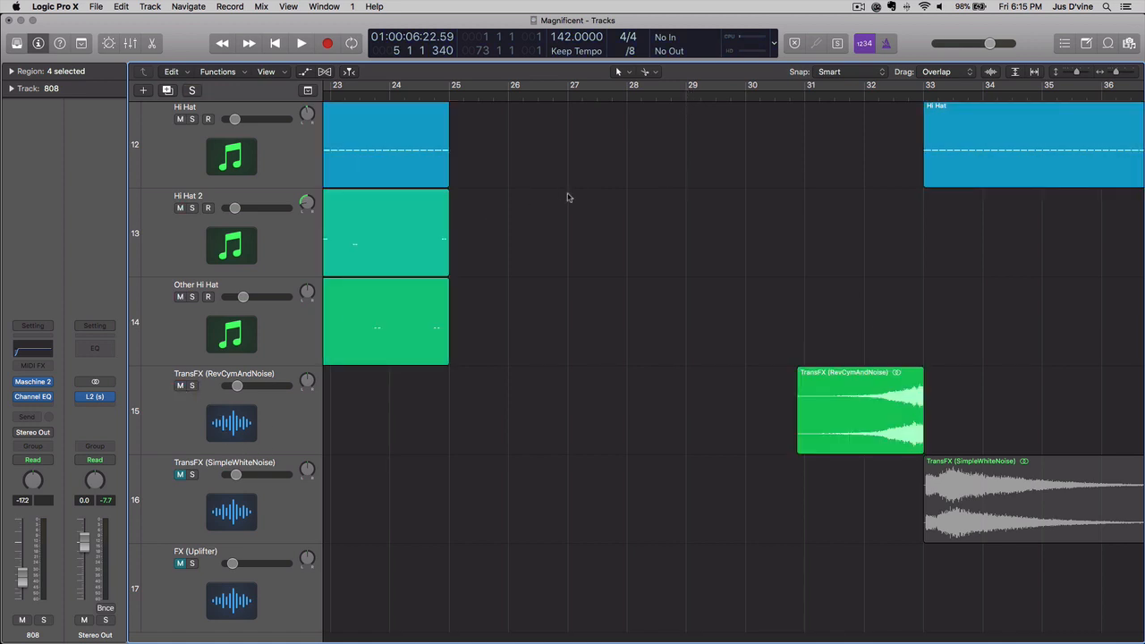
Step: Audition from bar 29 through the reversed cymbal transition into bar 33, then stop playback
click(687, 94)
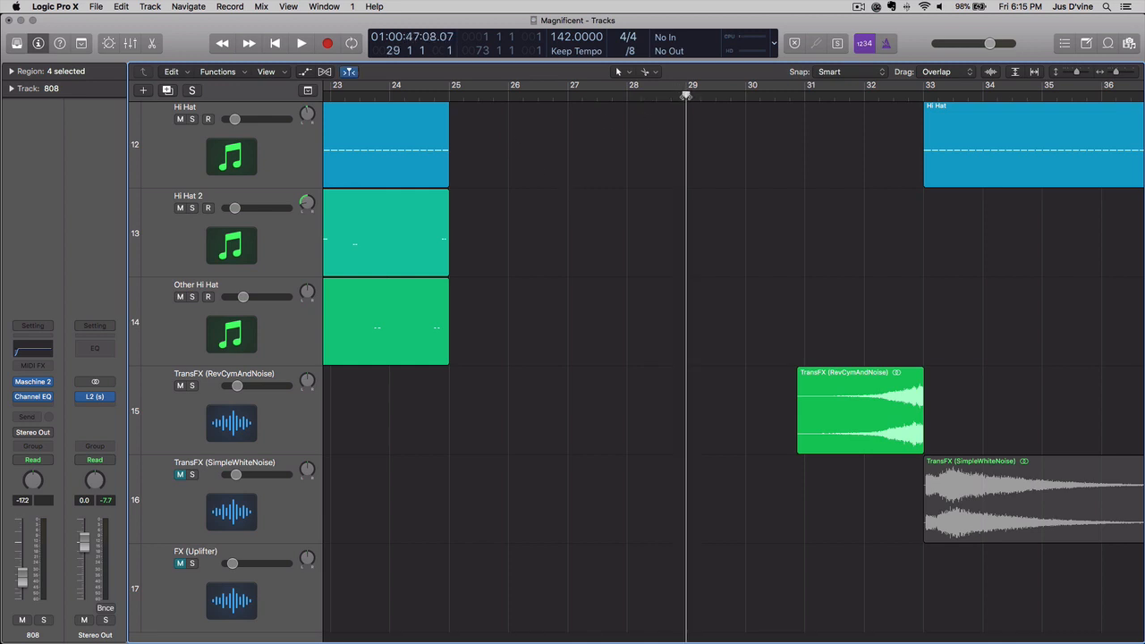
click(300, 43)
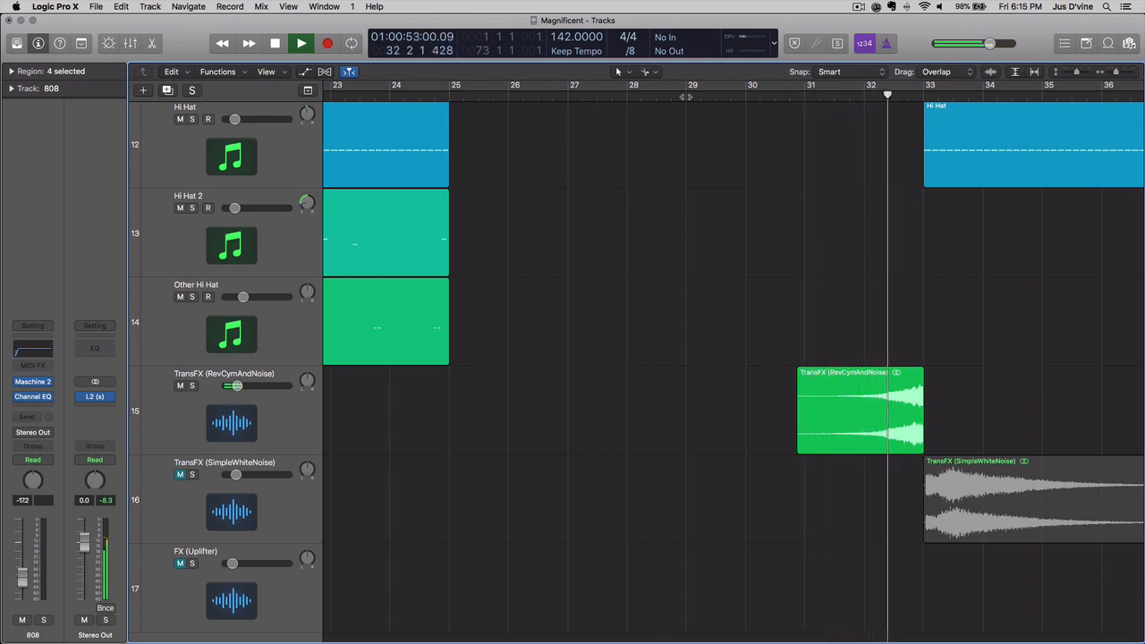
click(300, 43)
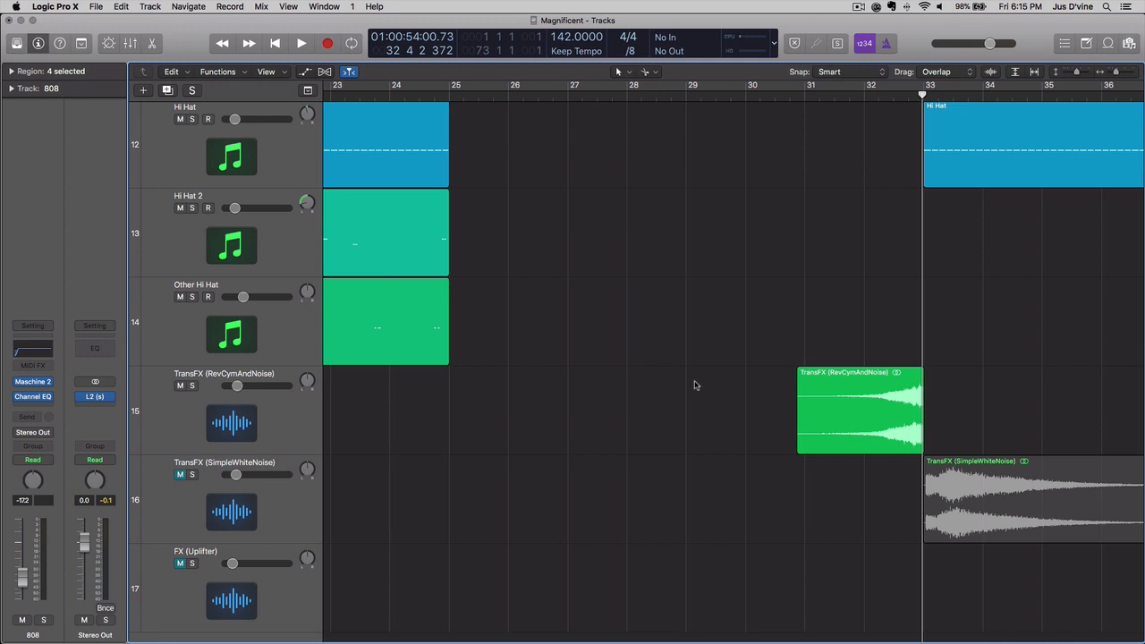
scroll(down, 3)
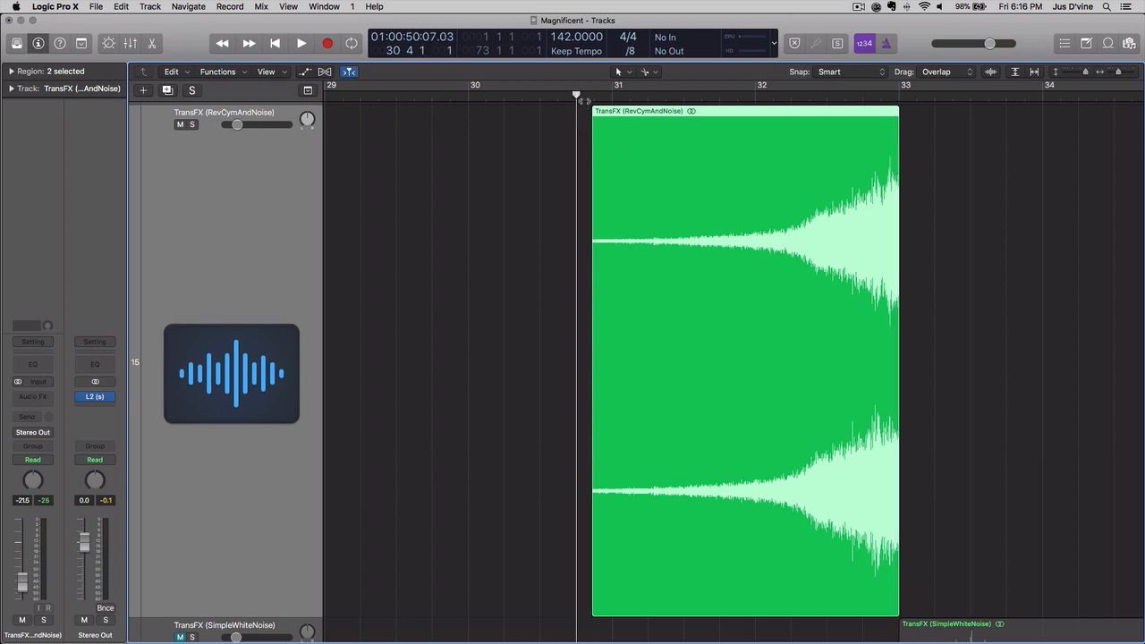
mouse_move(591, 599)
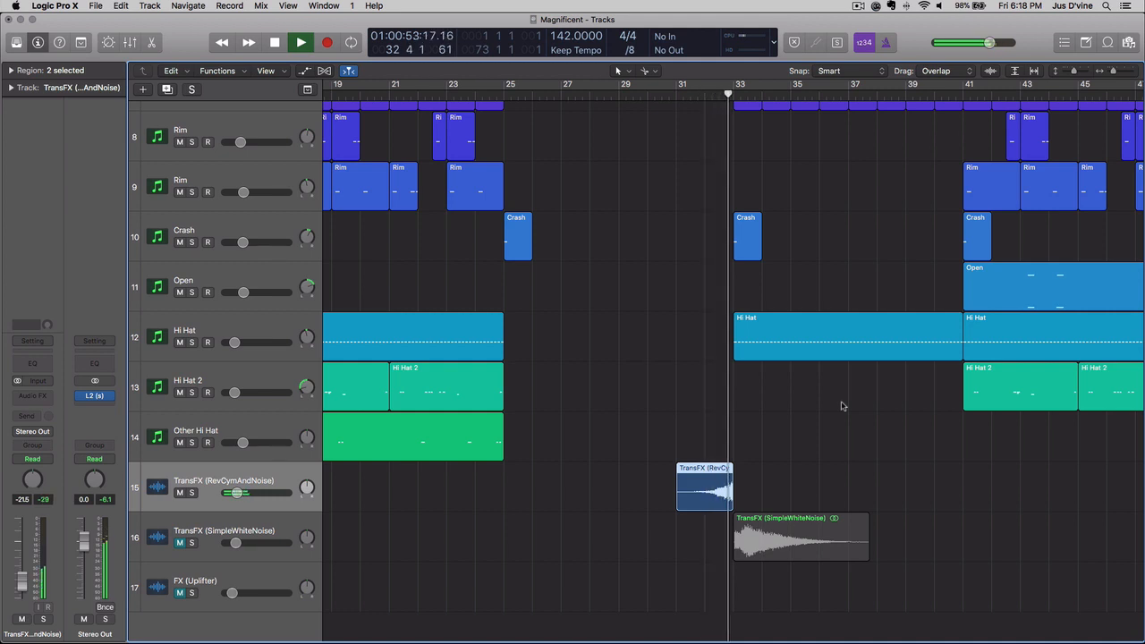
Step: Select the Hi Hat region at bars 17–25 ahead of viewing the whole arrangement
click(300, 42)
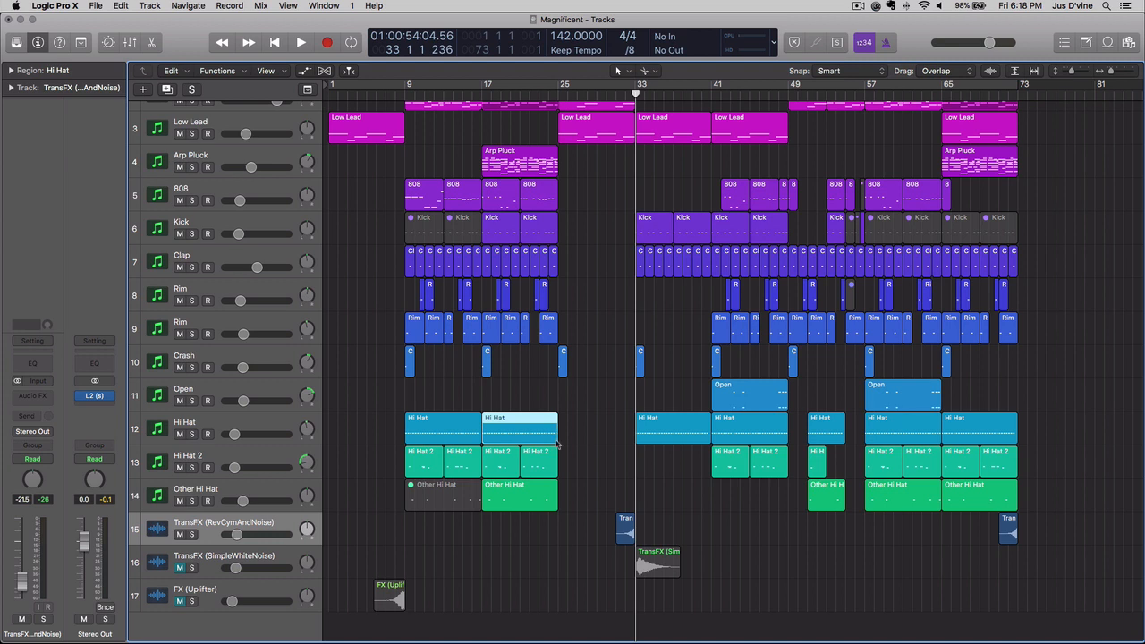
mouse_move(588, 483)
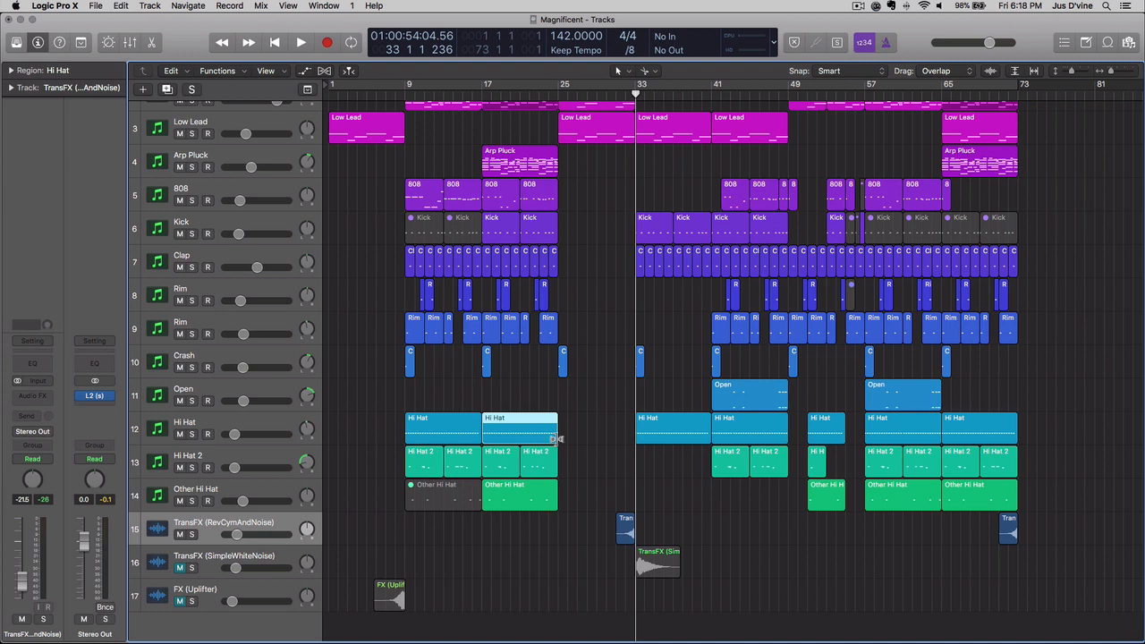
Step: Option-drag the Hi Hat region's right edge so it stretches from 8 to 16 bars, ending at bar 33
drag(558, 438, 635, 438)
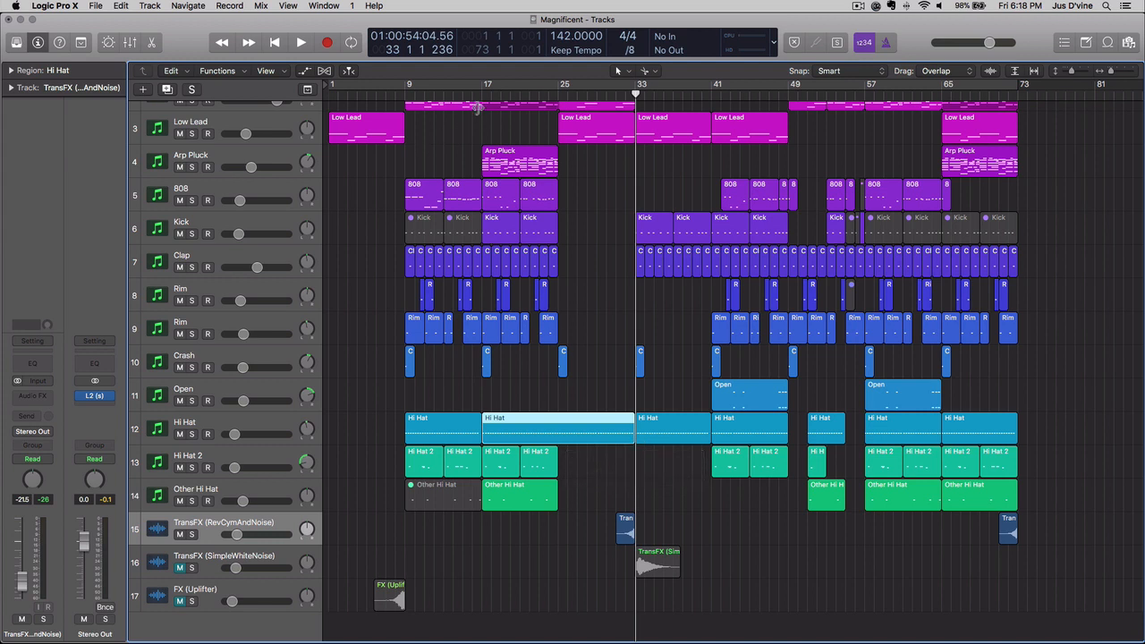
click(301, 42)
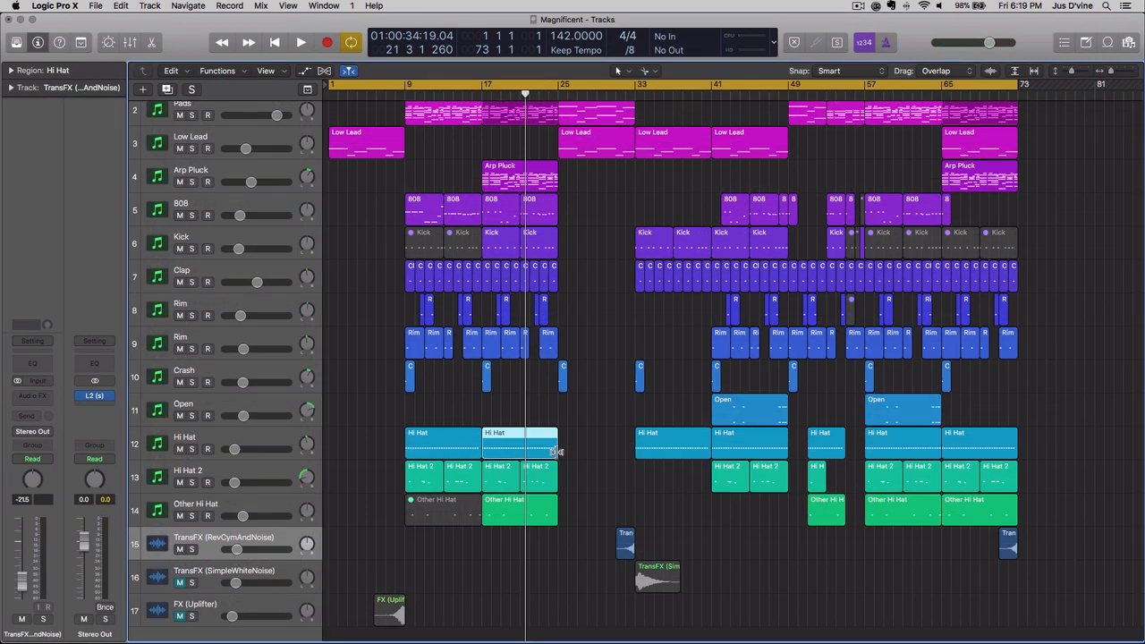
drag(555, 445, 631, 445)
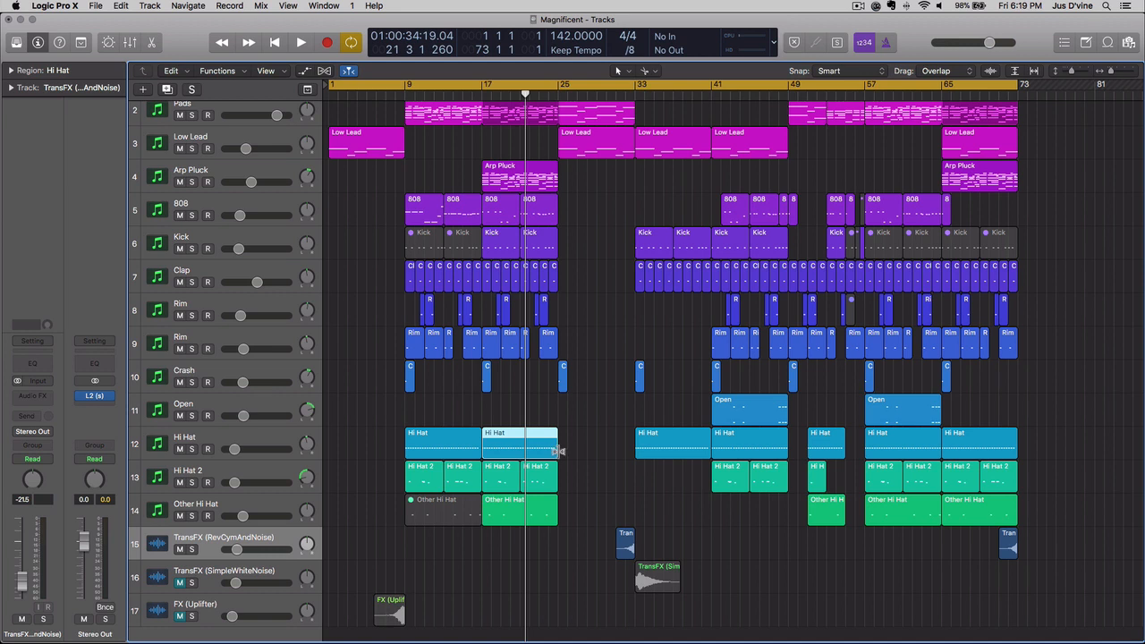
drag(527, 444, 635, 444)
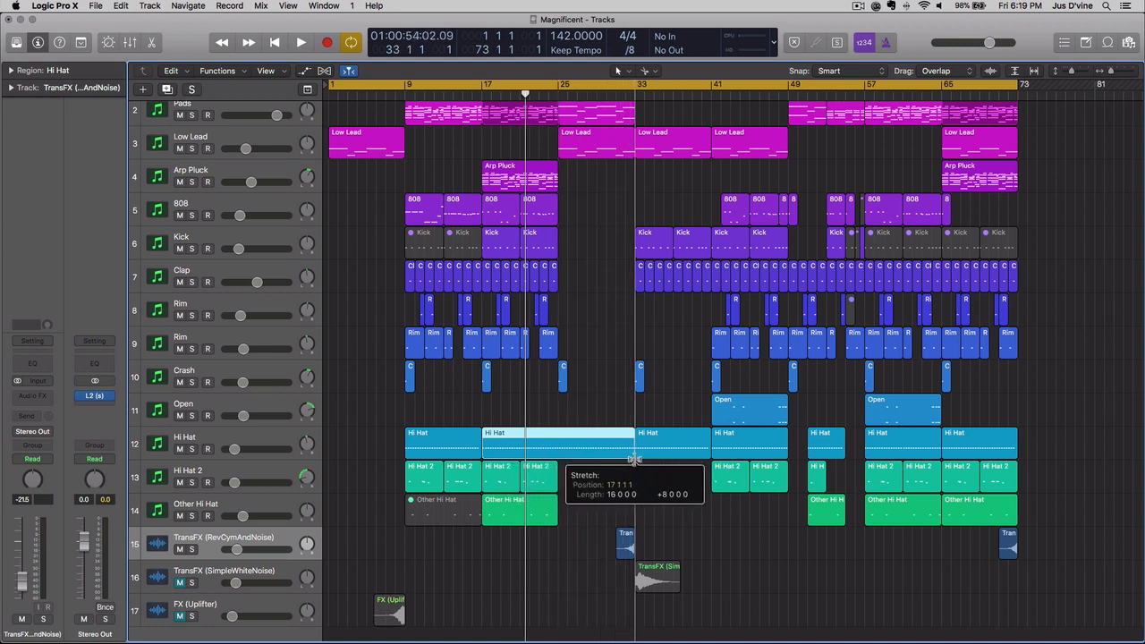